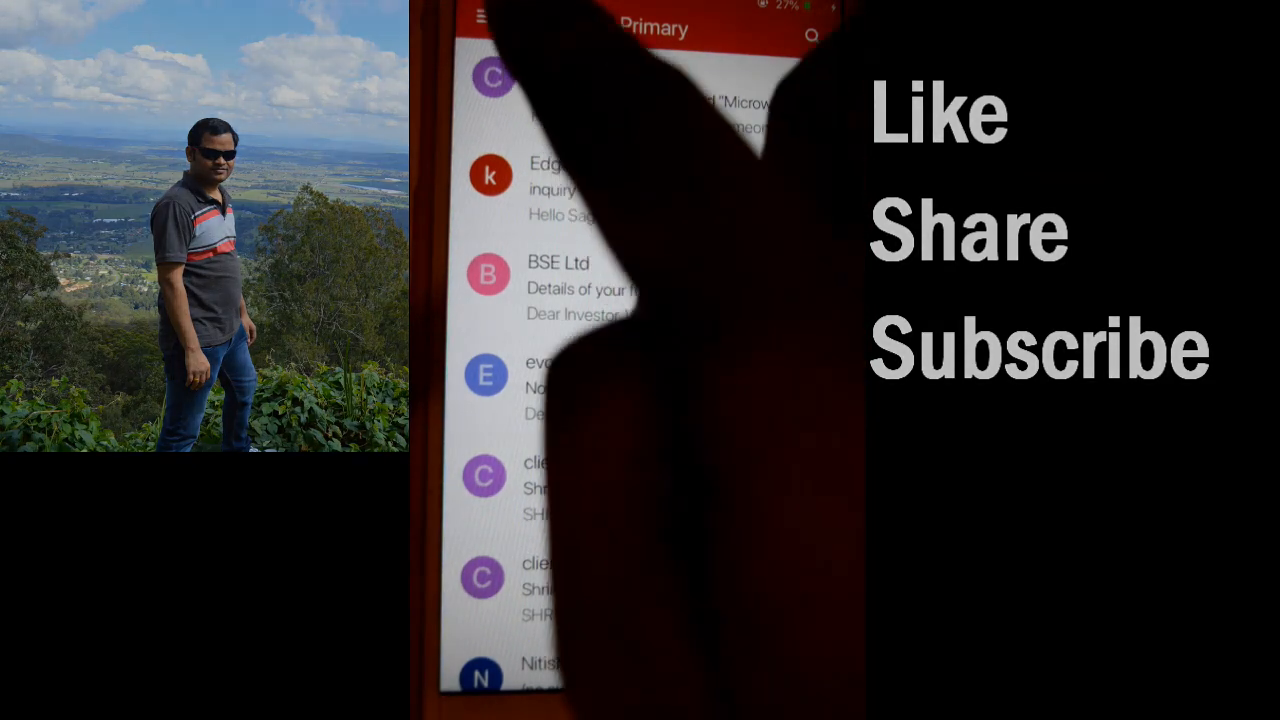
Step: Reach the mail Settings from the side menu of folders and labels
left_click(456, 20)
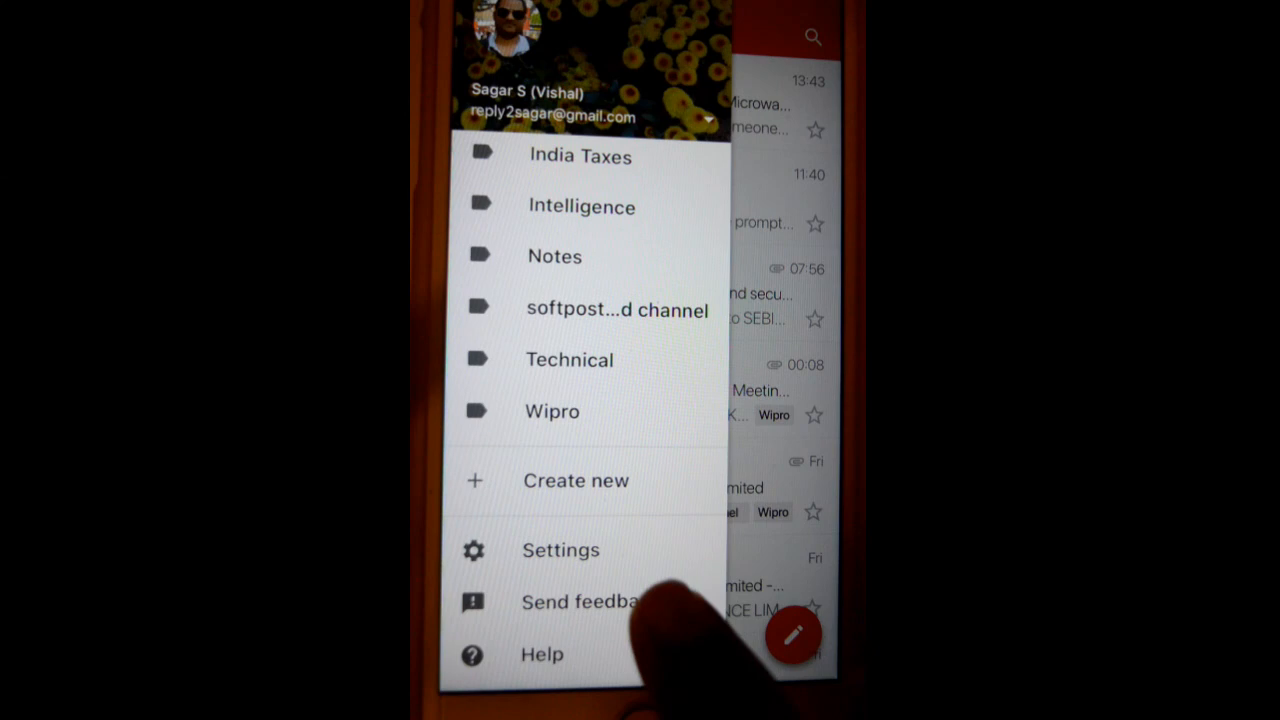
left_click(560, 550)
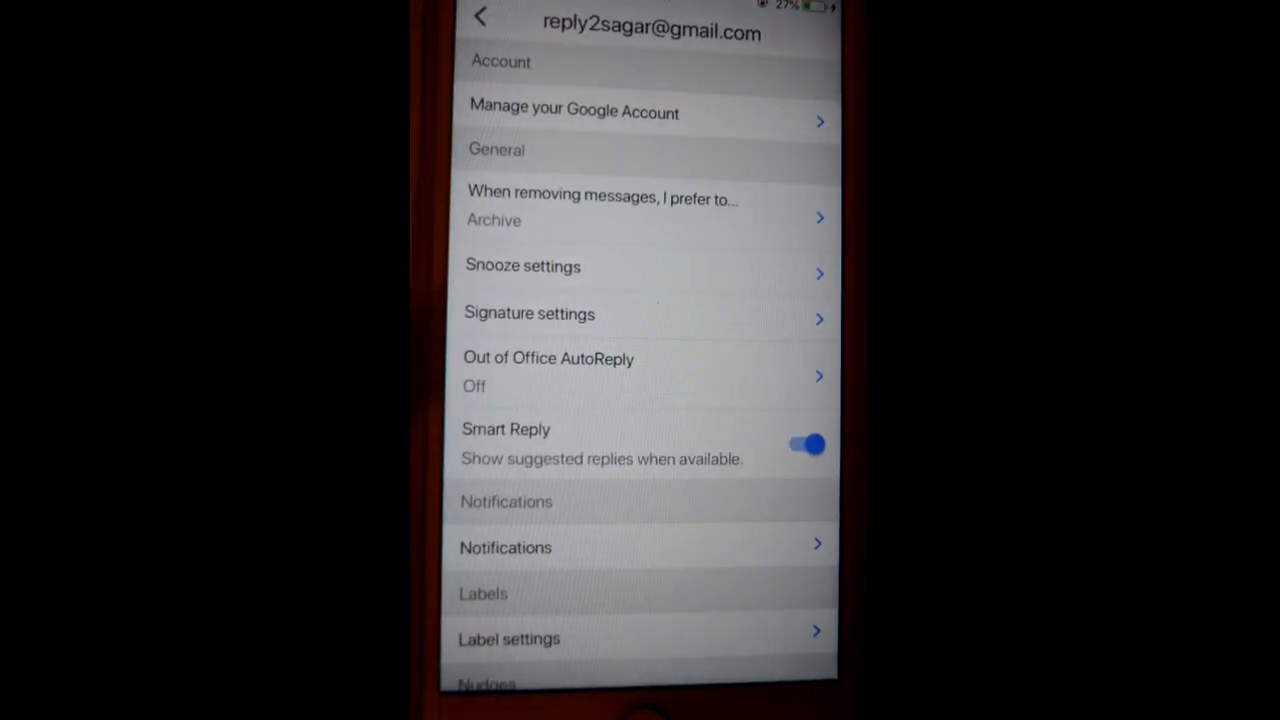
left_click(574, 112)
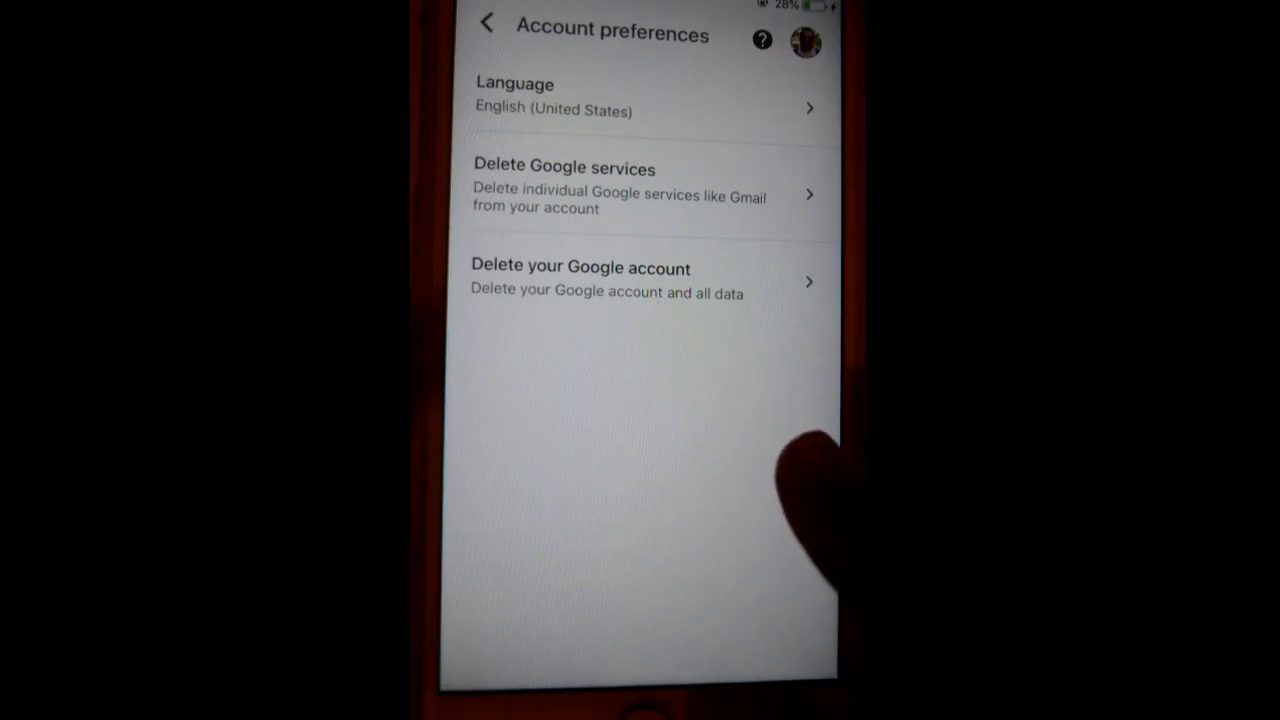
mouse_move(800, 480)
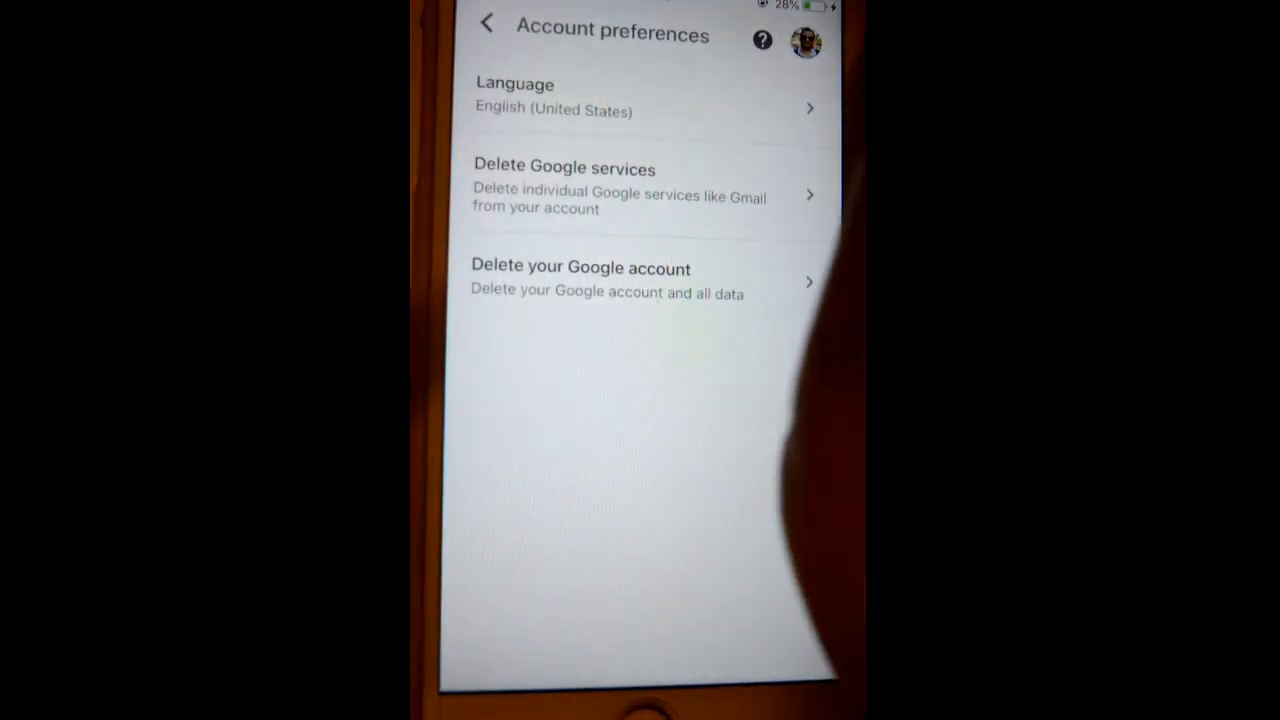
Step: Return from Account preferences to the Google Account overview
left_click(488, 24)
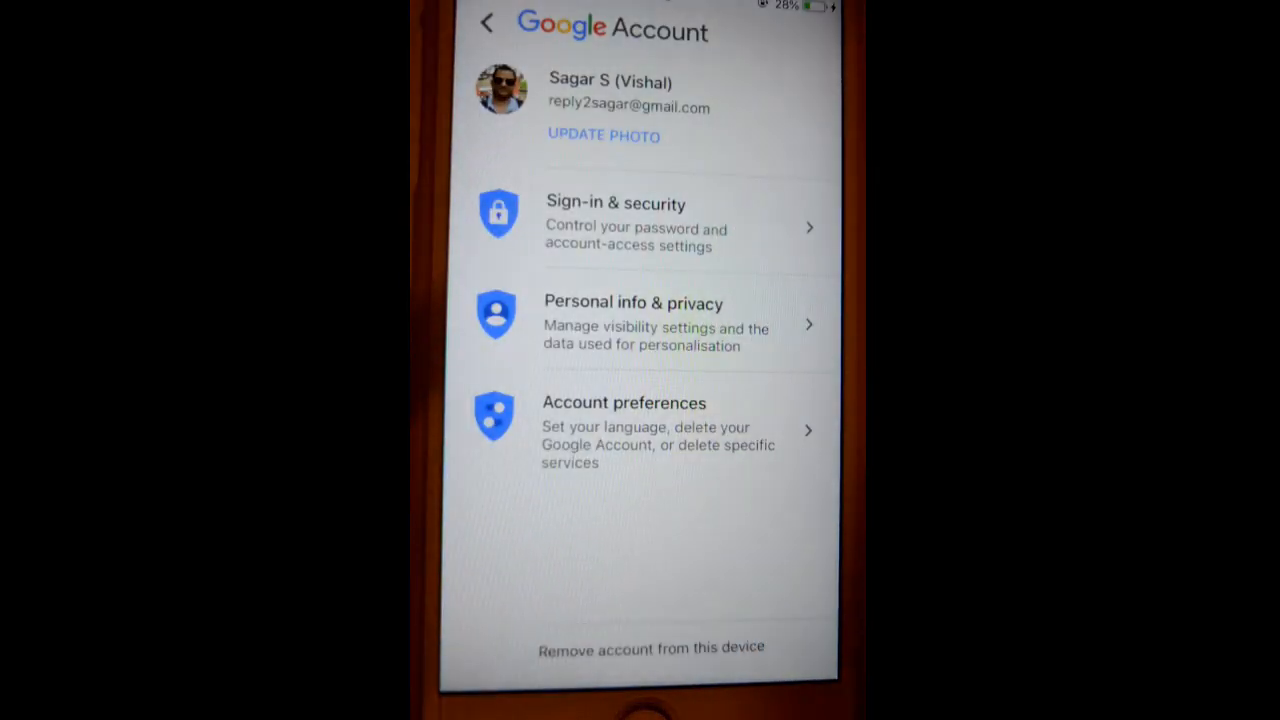